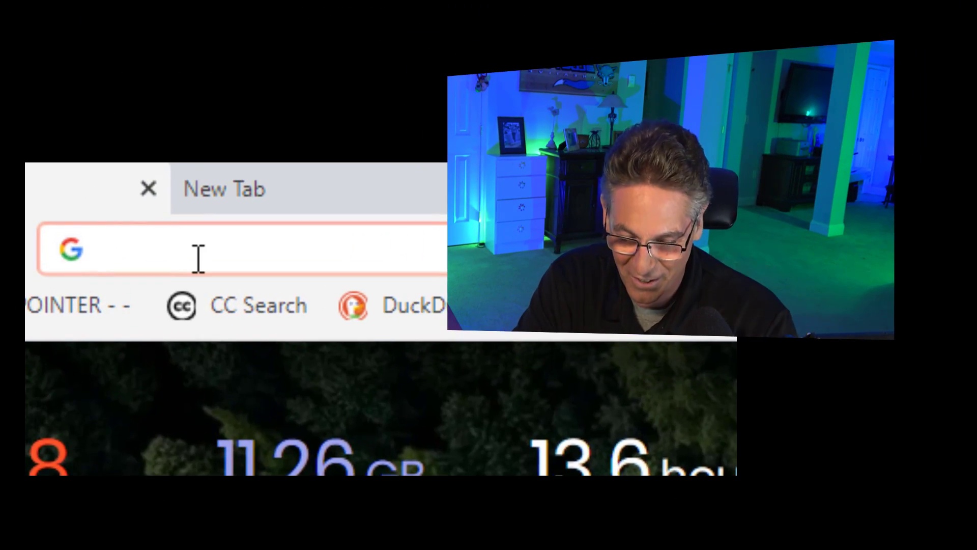
# - Load obs.ninja in a new browser tab to reach the OBS.Ninja home page
pyautogui.write('obs.ninja')
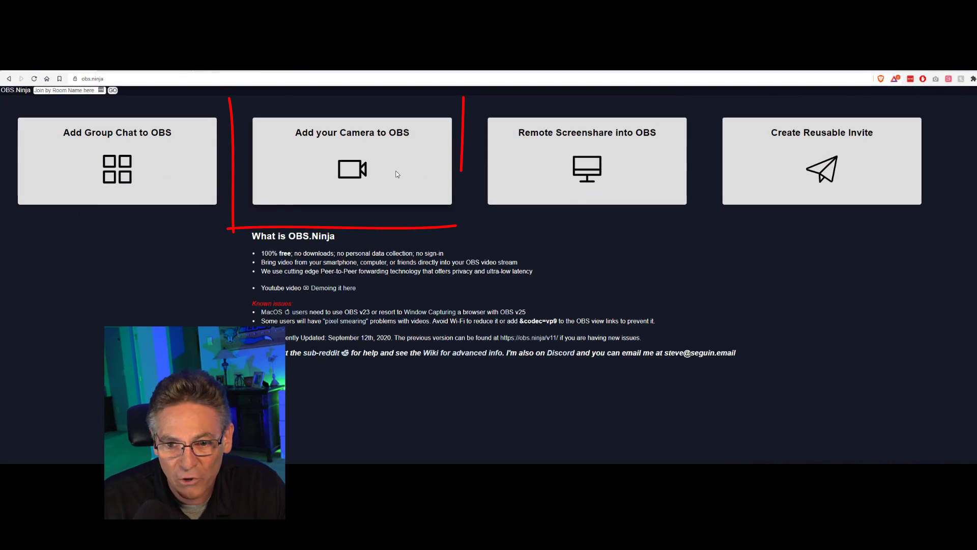
# - Add the webcam to OBS with the Communications USB microphone as audio, and start the feed
pyautogui.click(352, 169)
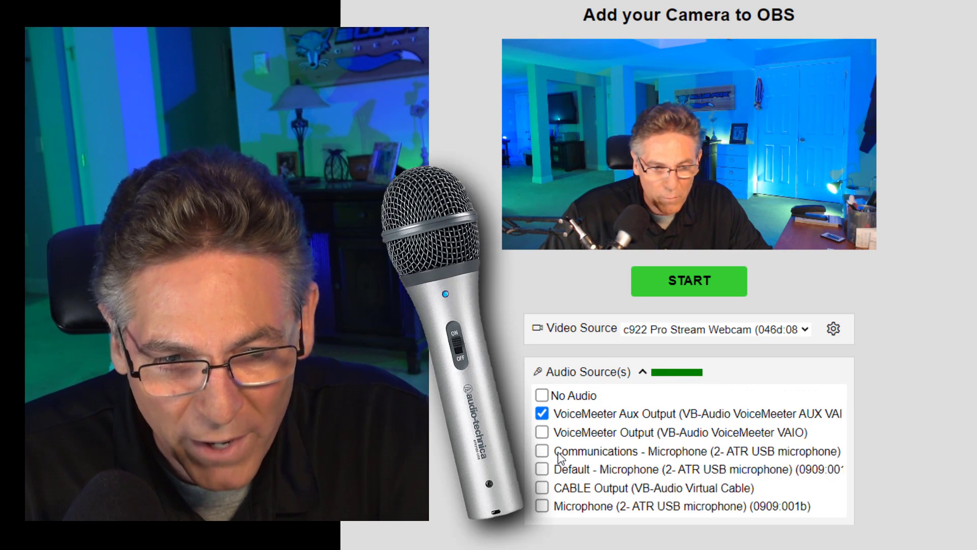
pyautogui.click(542, 450)
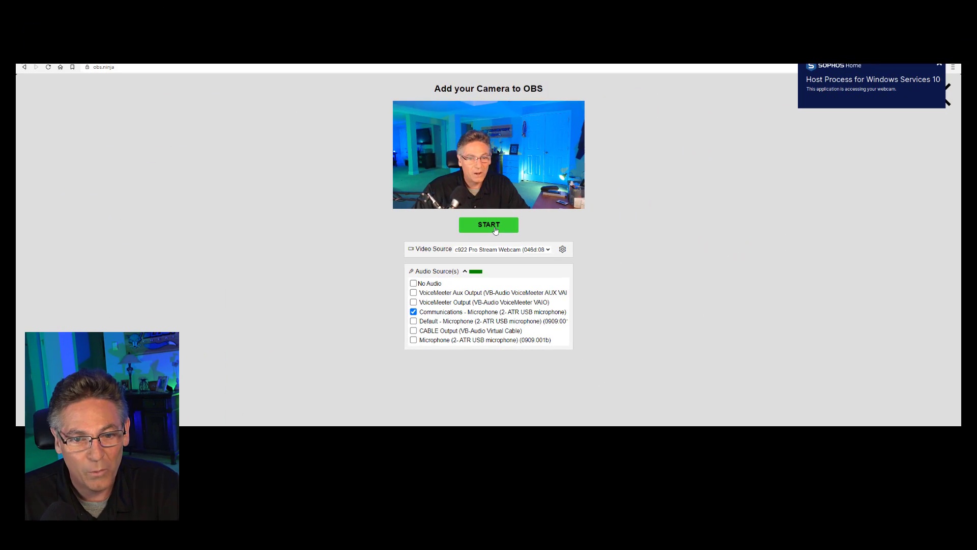
pyautogui.click(488, 224)
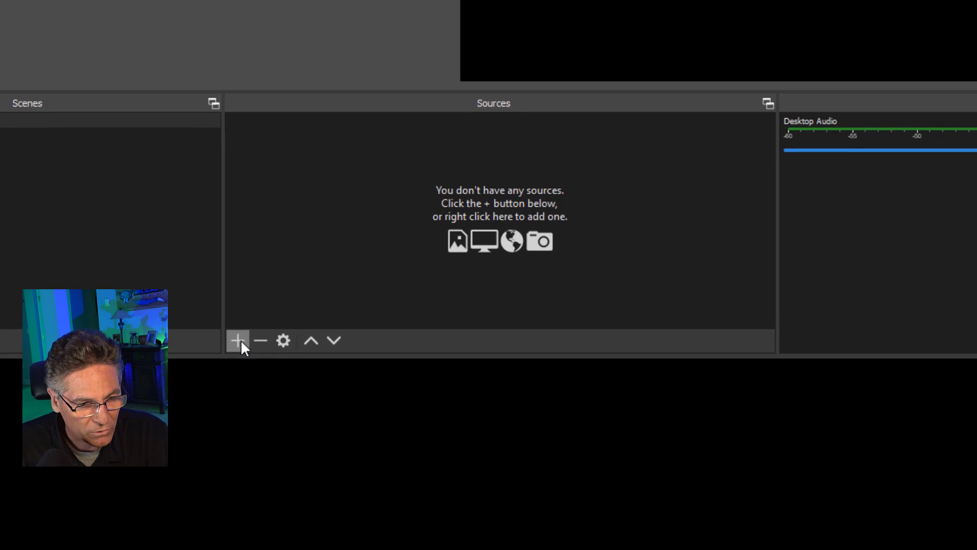
pyautogui.click(239, 340)
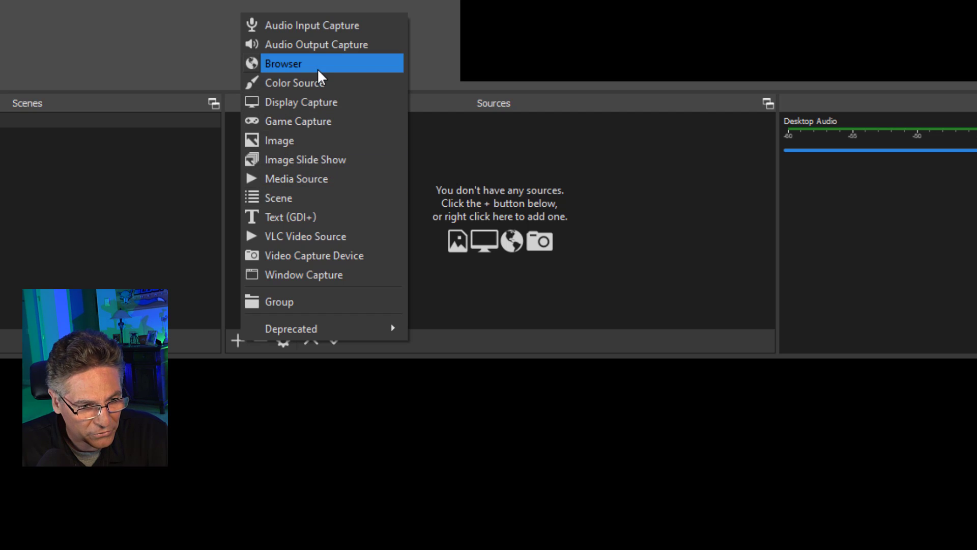
pyautogui.click(282, 63)
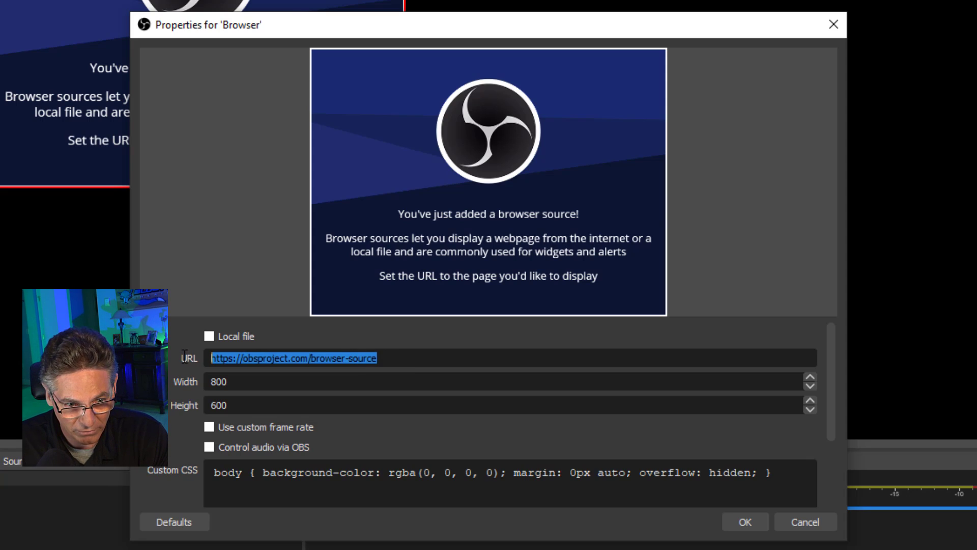
pyautogui.write('https://obs.ninja/?view=XEWtEsV')
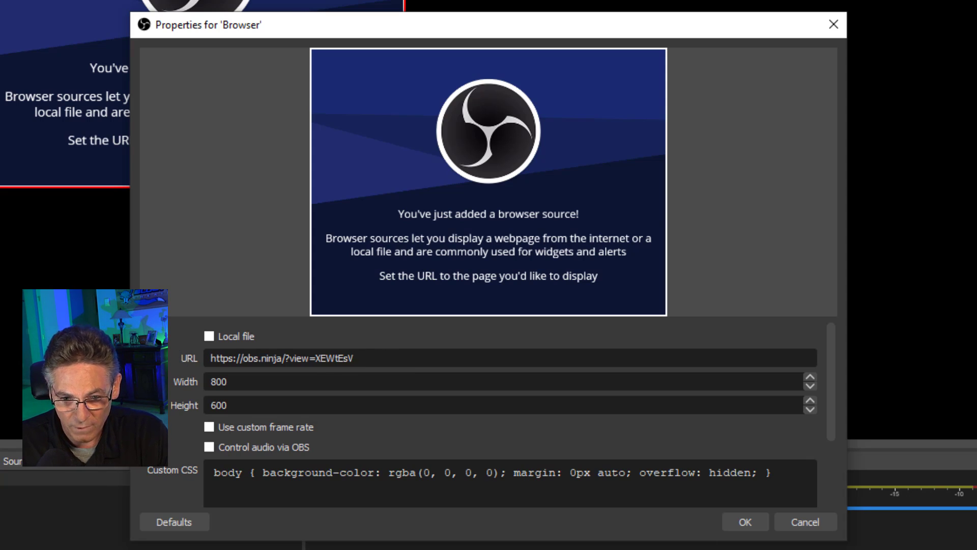
pyautogui.click(745, 521)
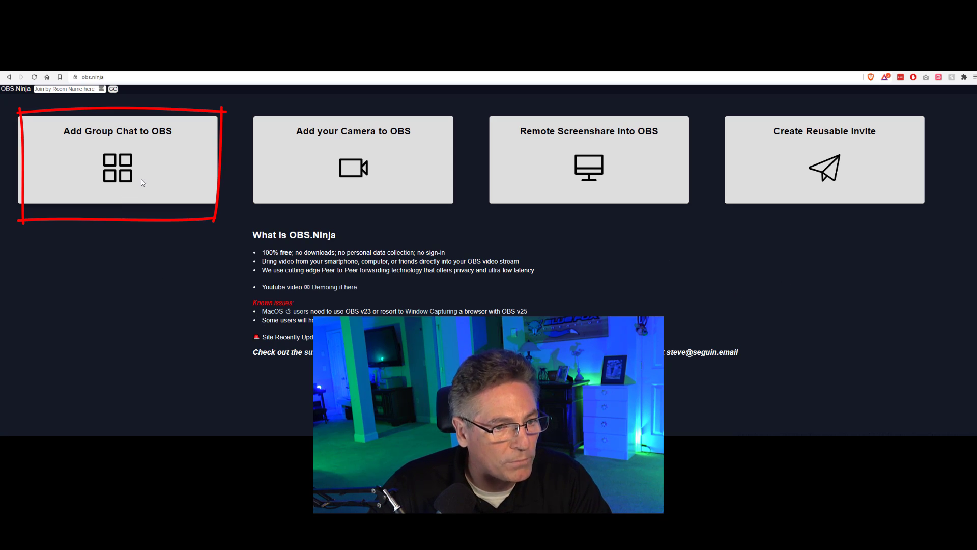
pyautogui.click(117, 163)
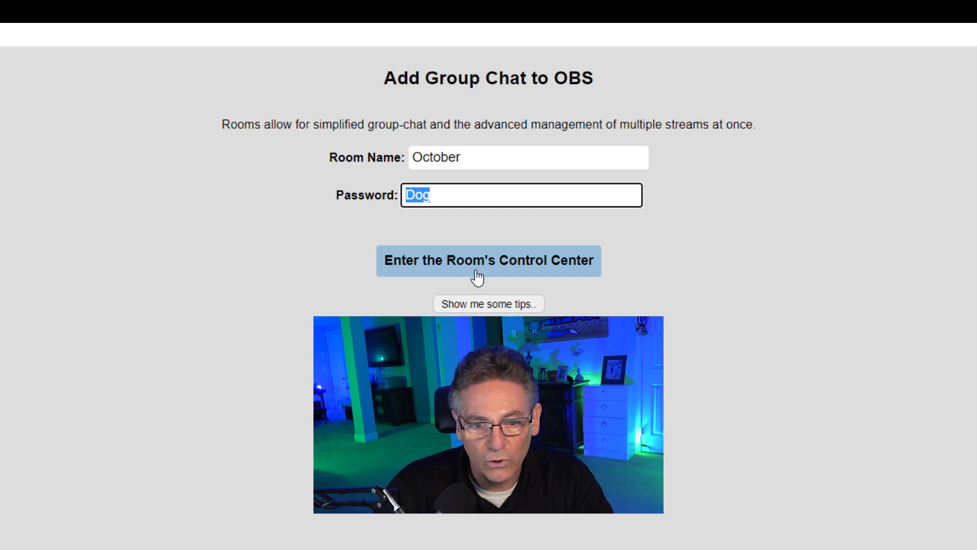
pyautogui.click(488, 260)
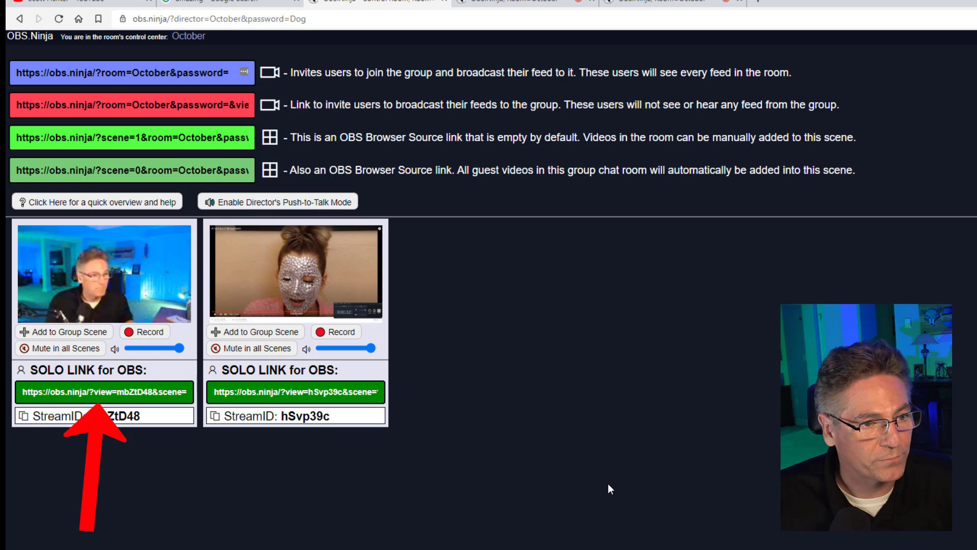
pyautogui.moveTo(287, 394)
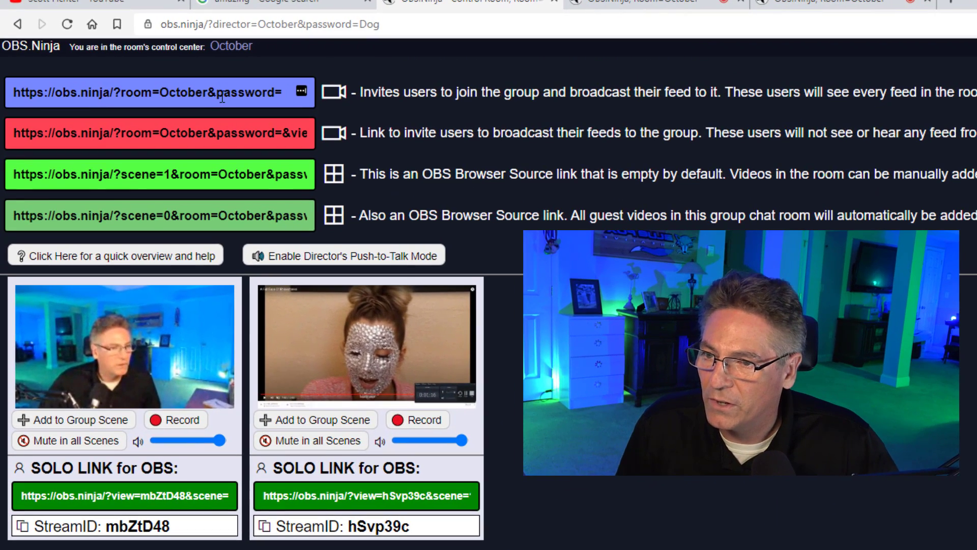
pyautogui.click(301, 93)
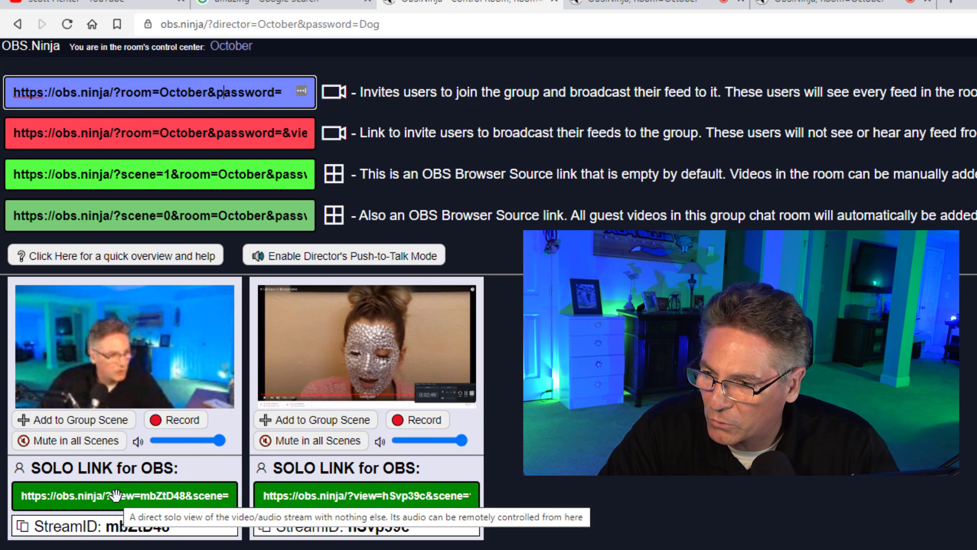
pyautogui.click(118, 495)
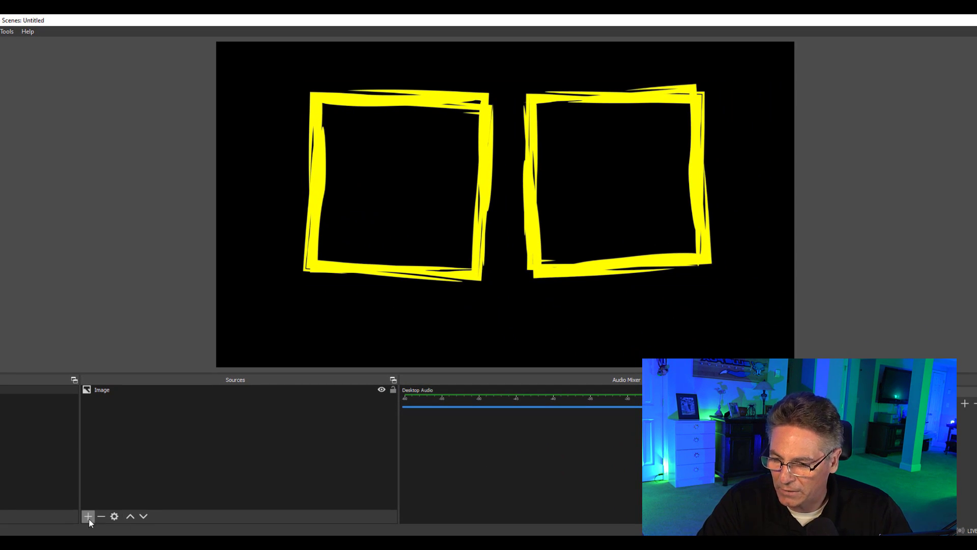
pyautogui.click(87, 516)
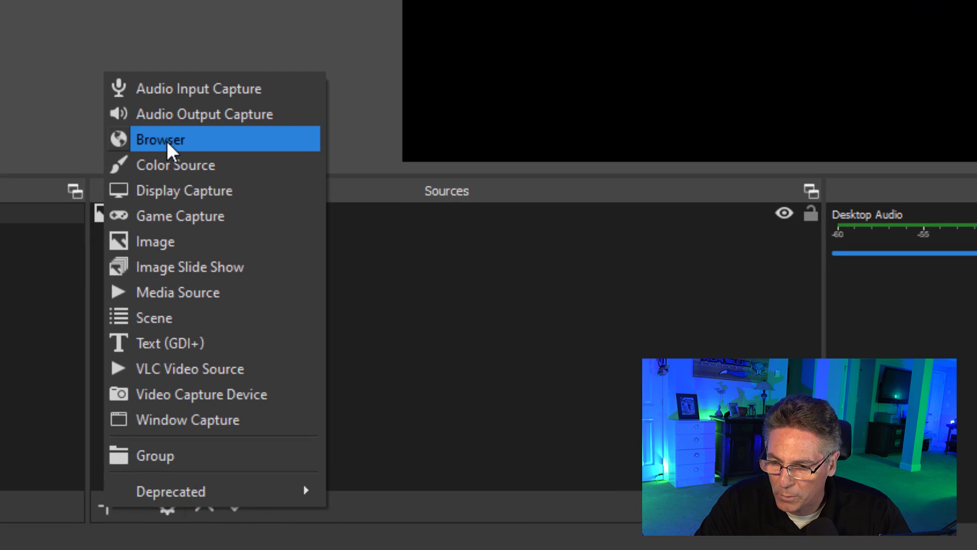
pyautogui.click(163, 139)
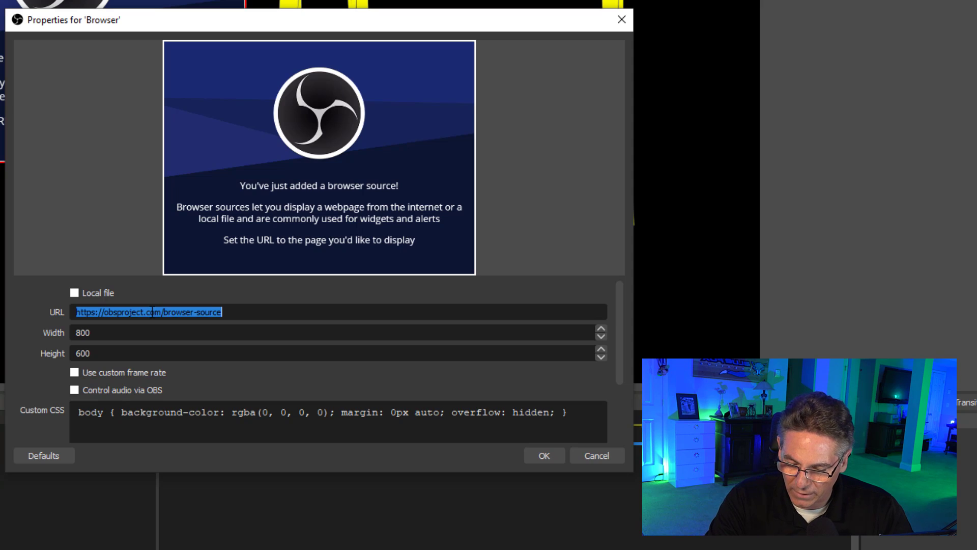
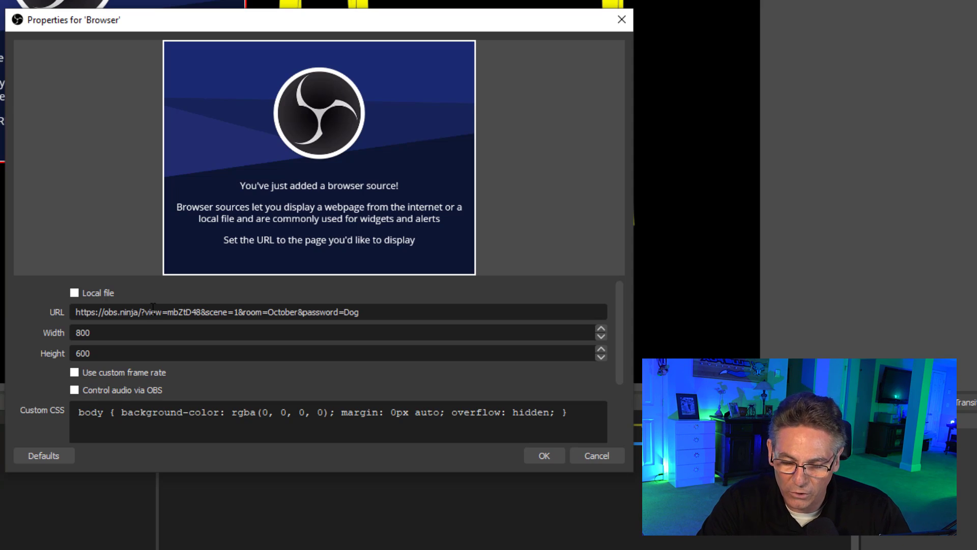
pyautogui.click(544, 455)
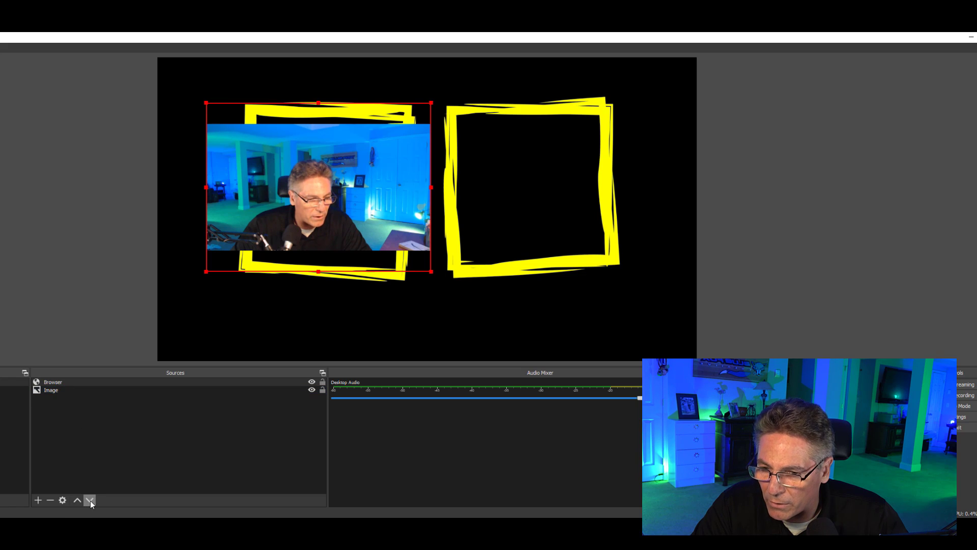
# - Put the yellow frame image above the host feed so the feed fits the left frame
pyautogui.click(91, 500)
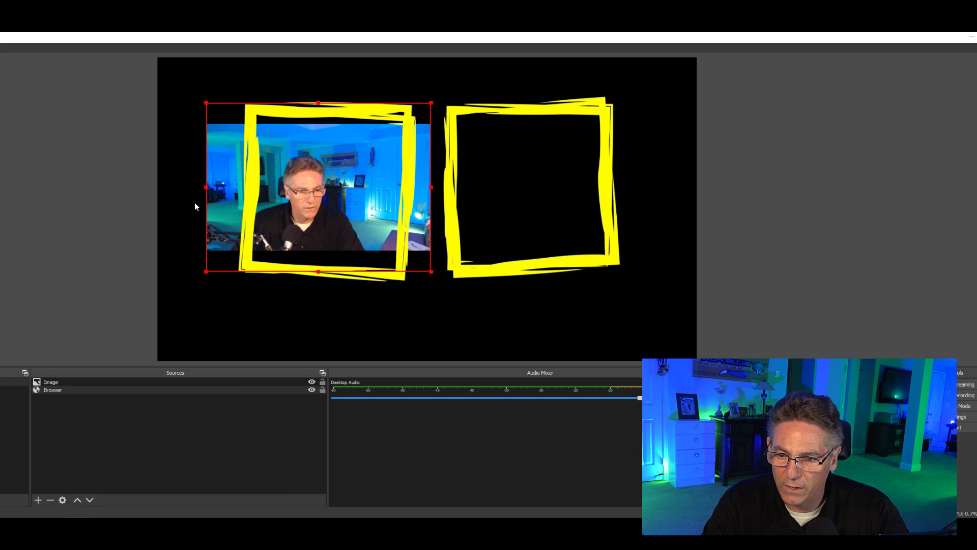
pyautogui.press('Alt')
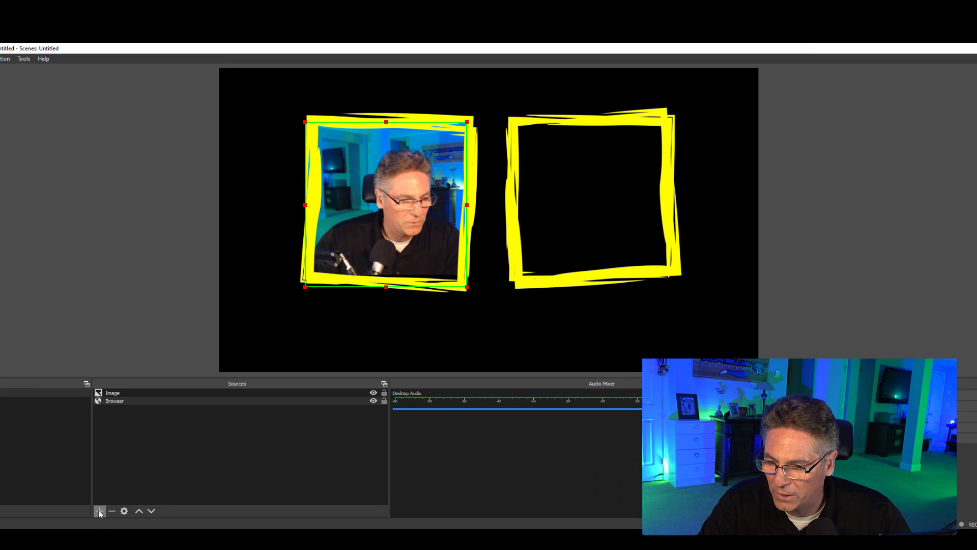
# - Add a second Browser source with the guest's OBS.Ninja link and drag it into the right frame
pyautogui.click(101, 524)
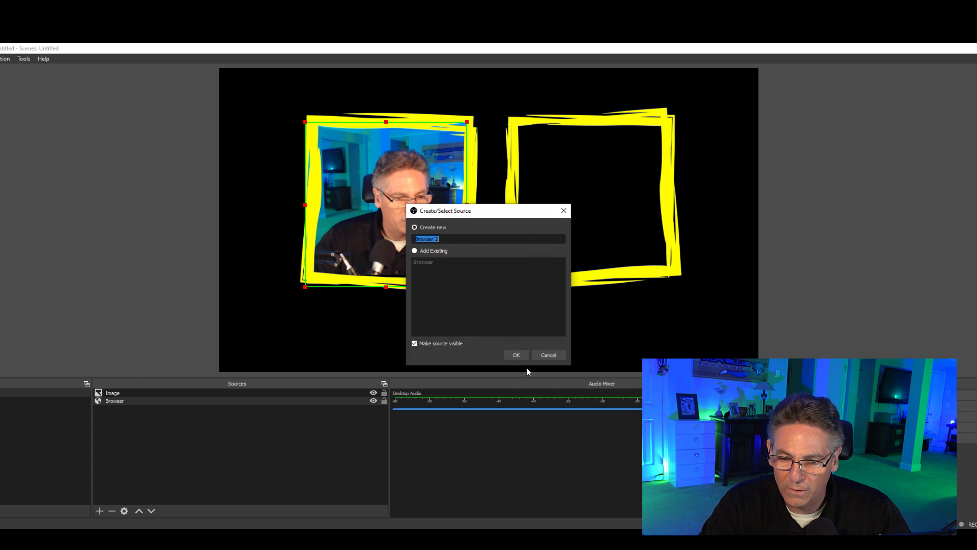
pyautogui.click(516, 355)
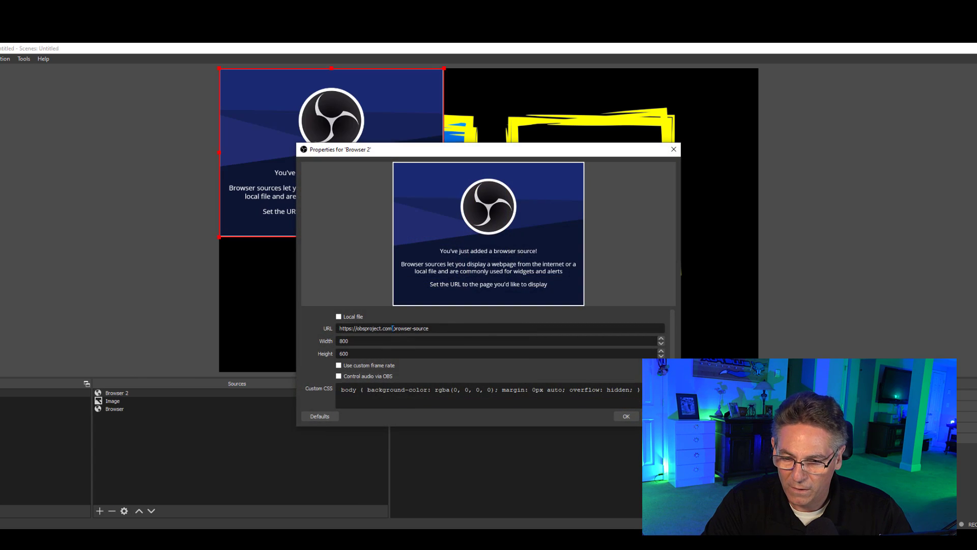
pyautogui.click(626, 416)
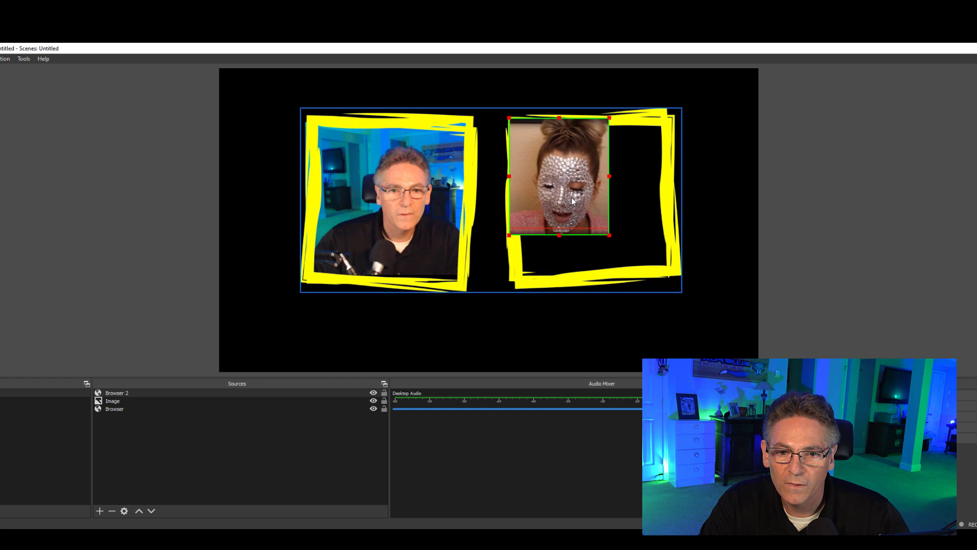
pyautogui.moveTo(610, 235); pyautogui.dragTo(688, 324)
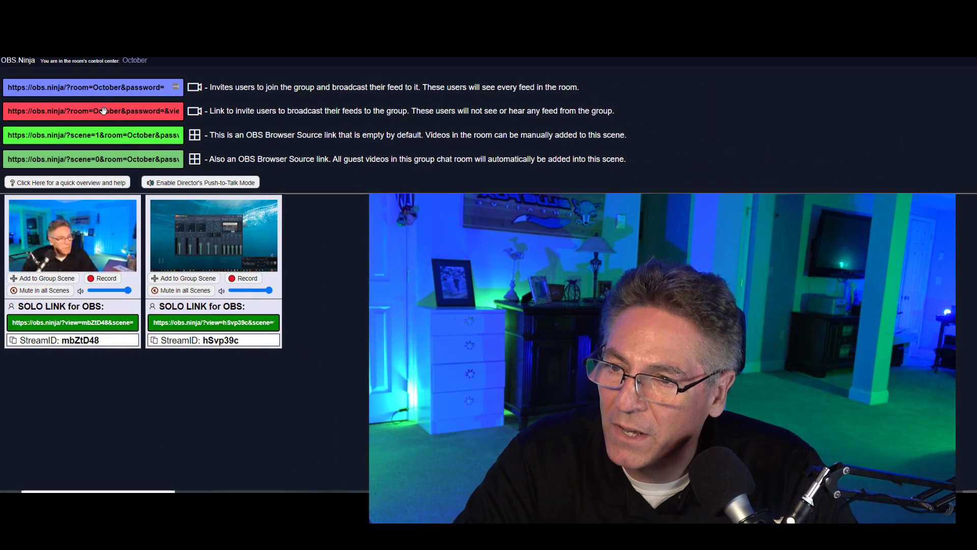
# - Copy the October room's blue guest invite link
pyautogui.click(92, 87)
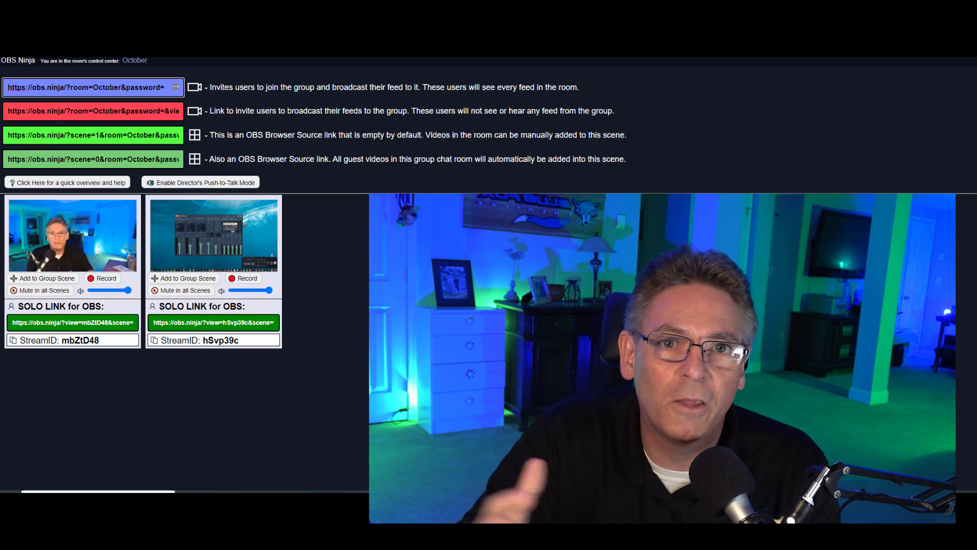
pyautogui.moveTo(206, 121)
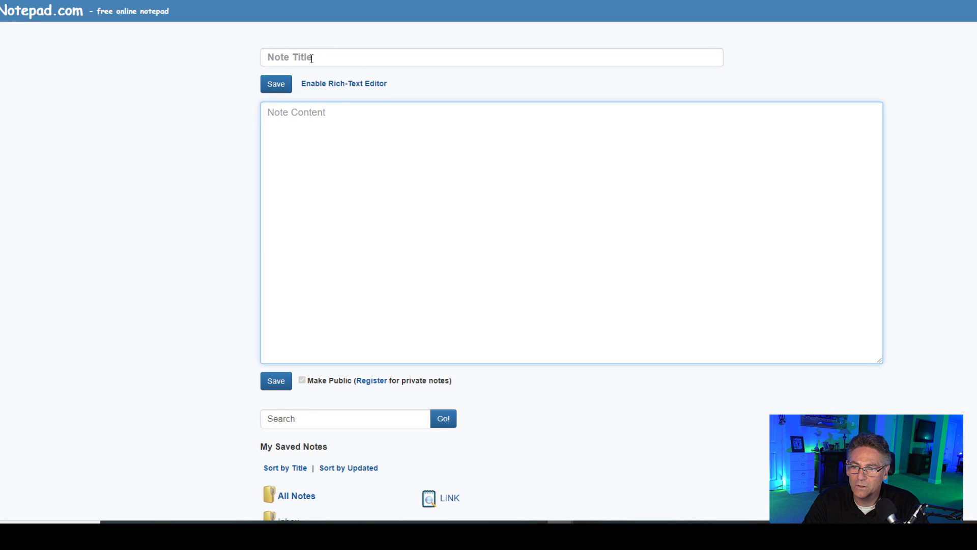
pyautogui.write('Link')
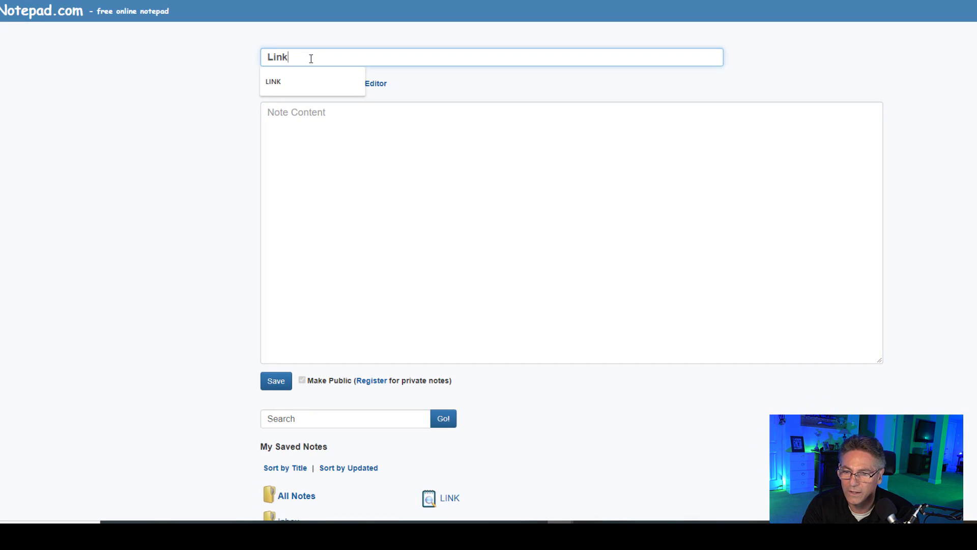
pyautogui.click(406, 177)
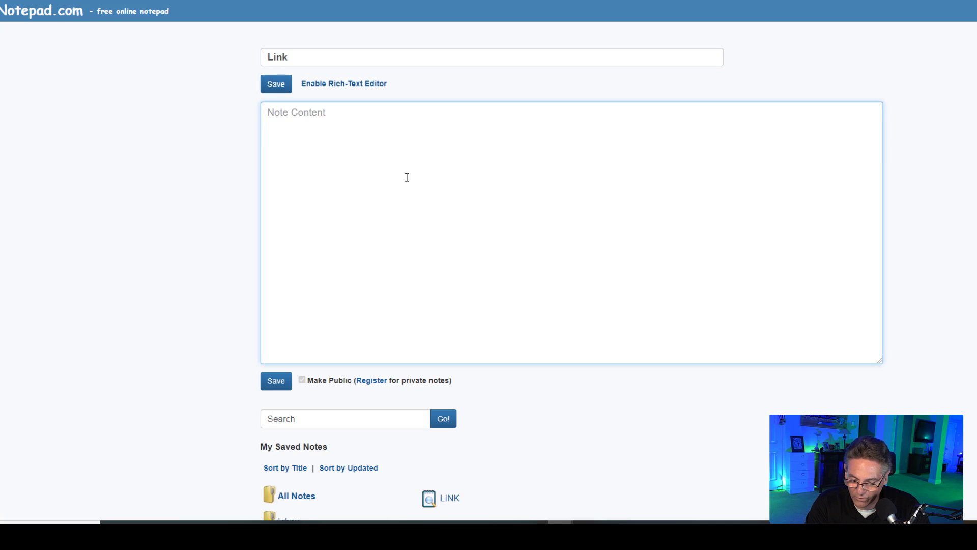
pyautogui.write('https://obs.ninja/?room=October&password=')
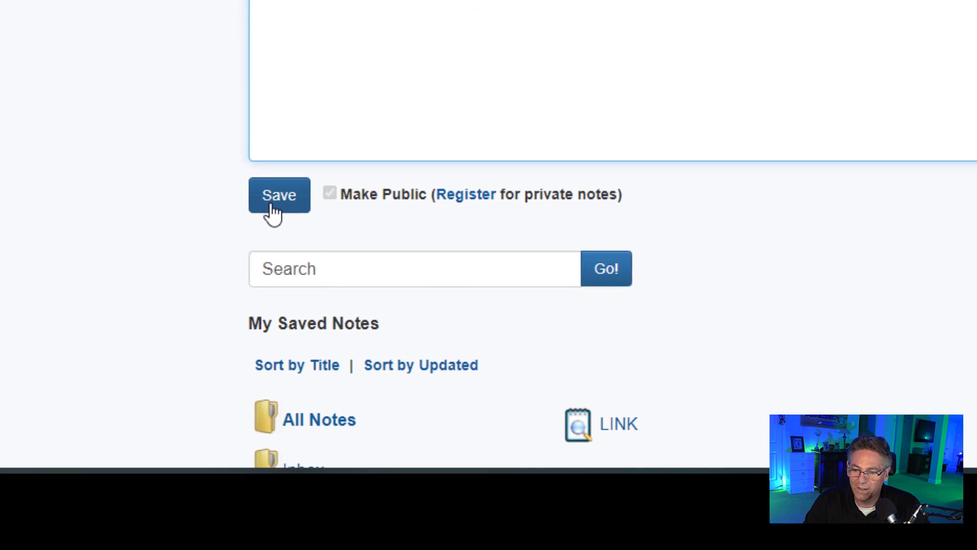
pyautogui.click(279, 195)
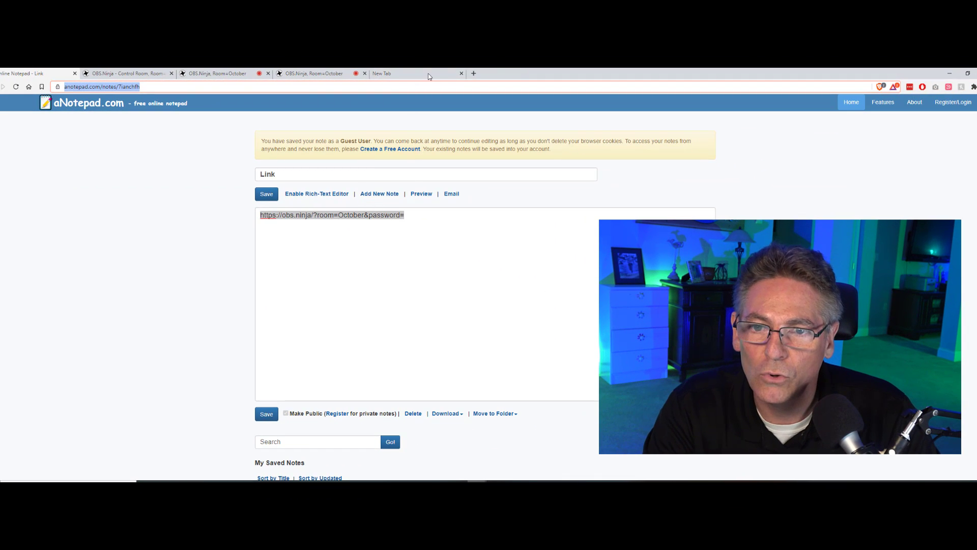
# - Open the invite link in a new tab and submit the room password at the prompt
pyautogui.click(395, 73)
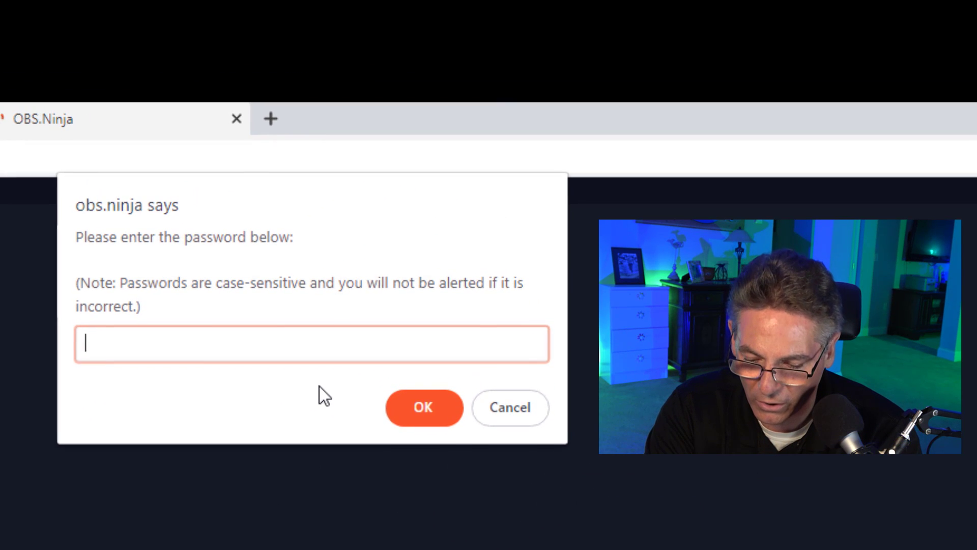
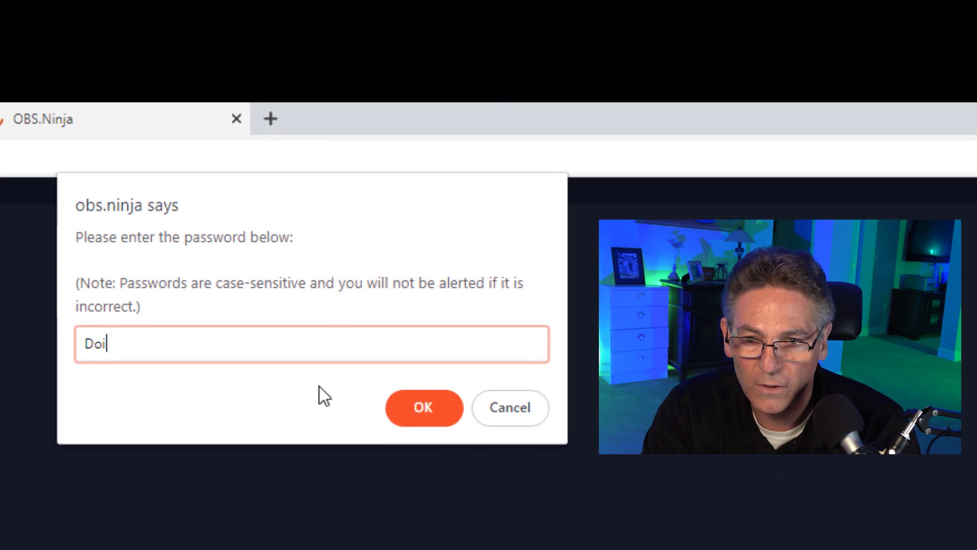
pyautogui.click(424, 408)
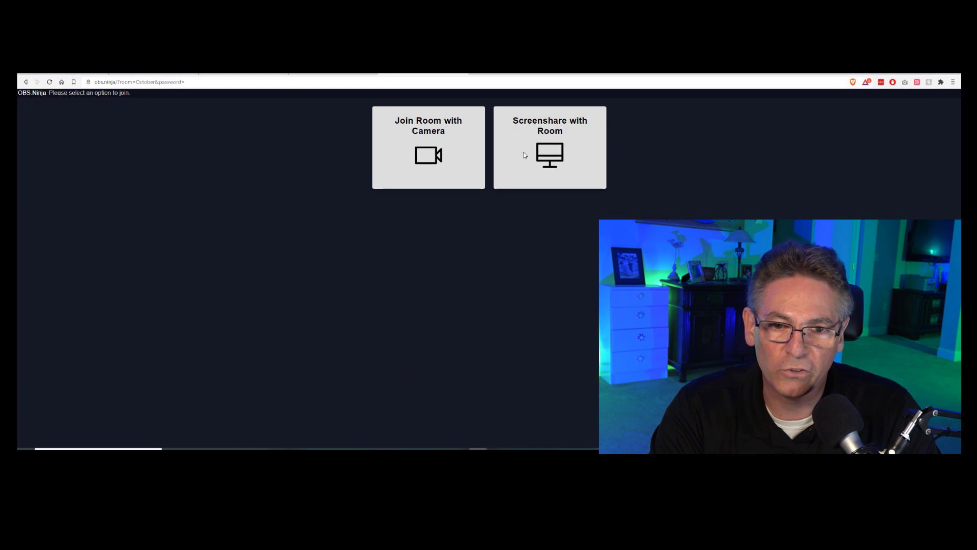
pyautogui.moveTo(560, 162)
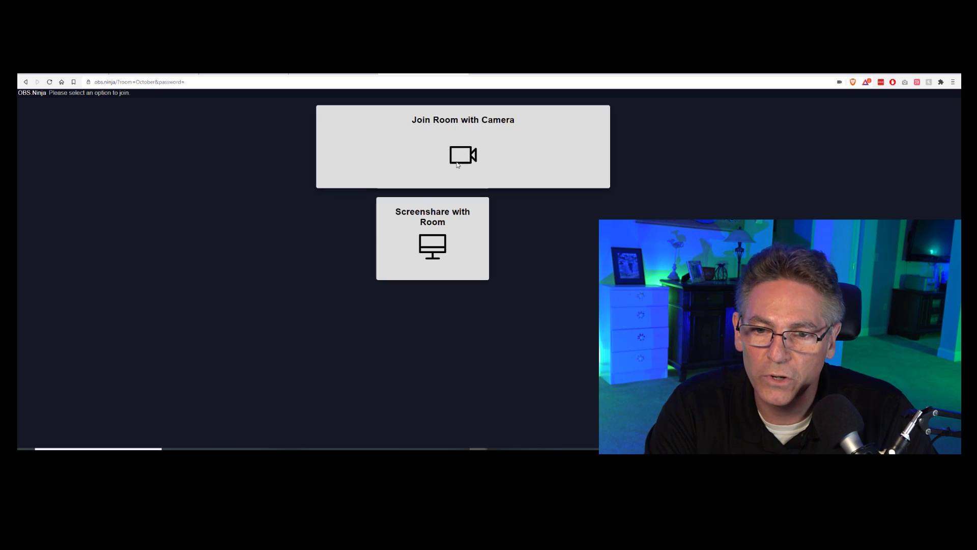
# - Join the room using the c922 Pro Stream Webcam and the Communications ATR USB microphone
pyautogui.click(463, 155)
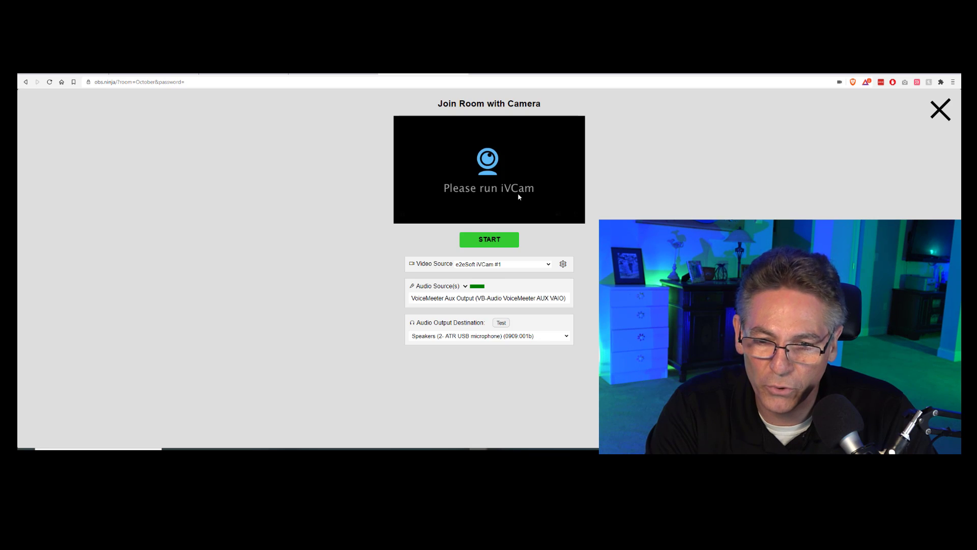
pyautogui.click(406, 333)
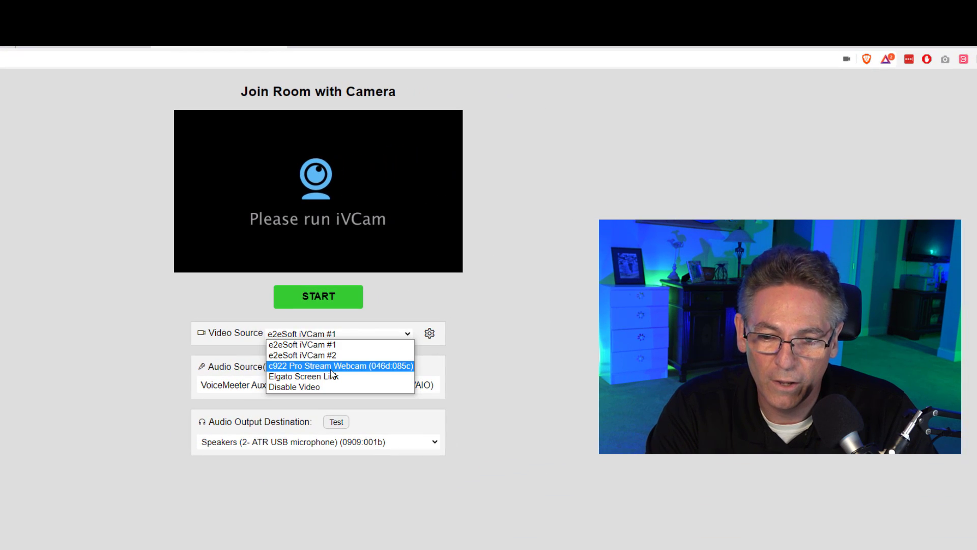
pyautogui.click(340, 366)
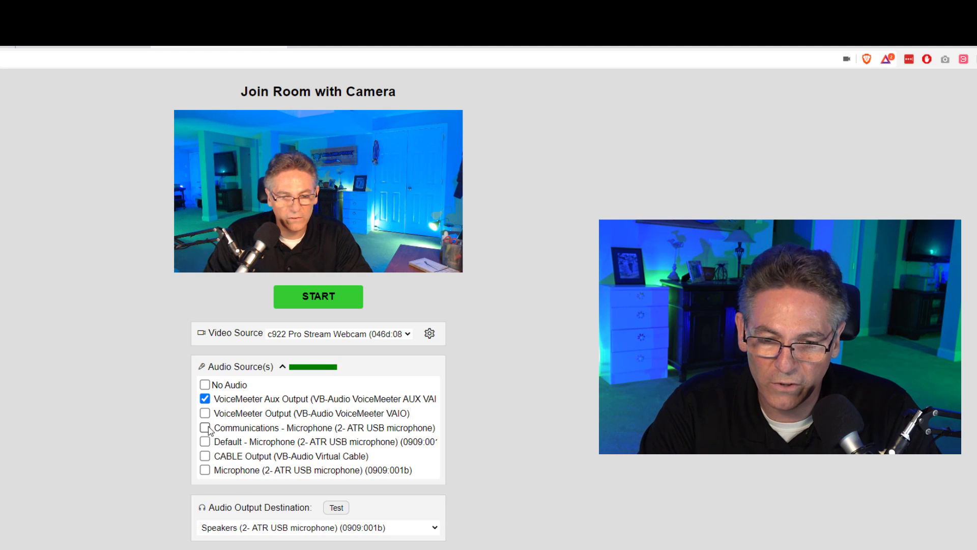
pyautogui.click(204, 428)
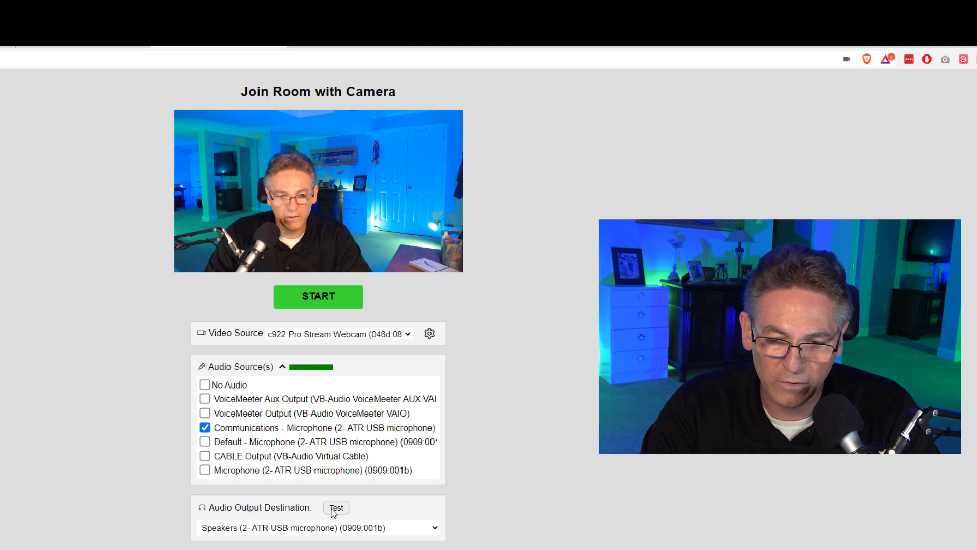
pyautogui.scroll(-3)
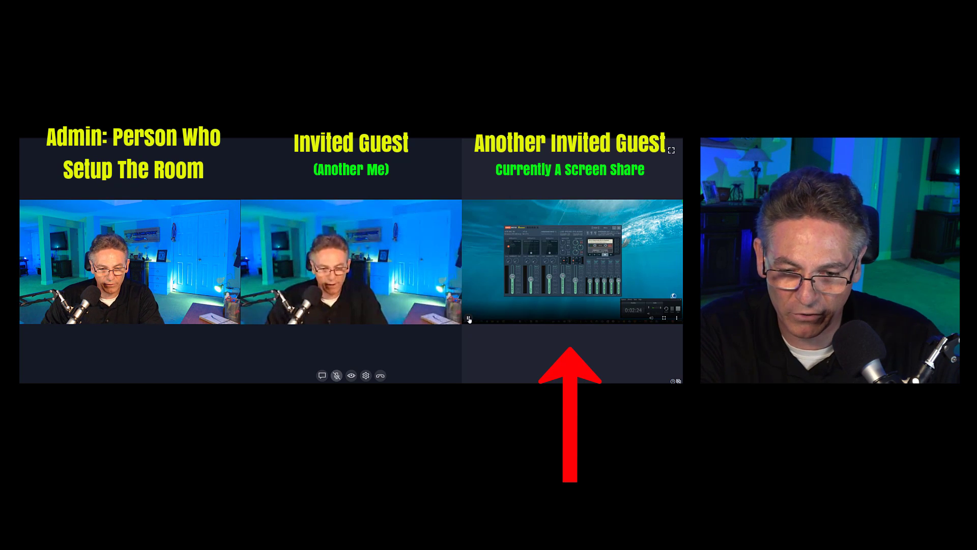
pyautogui.click(322, 375)
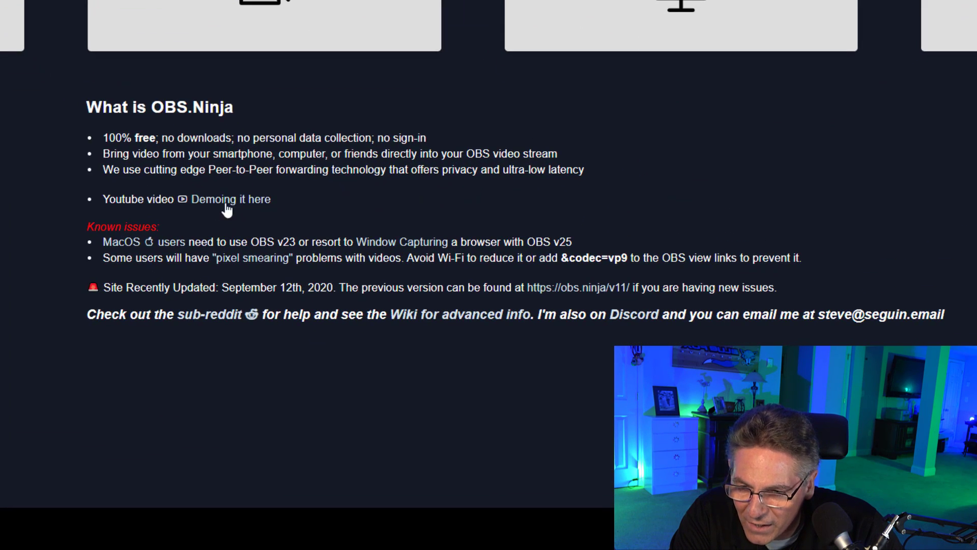
pyautogui.moveTo(468, 325)
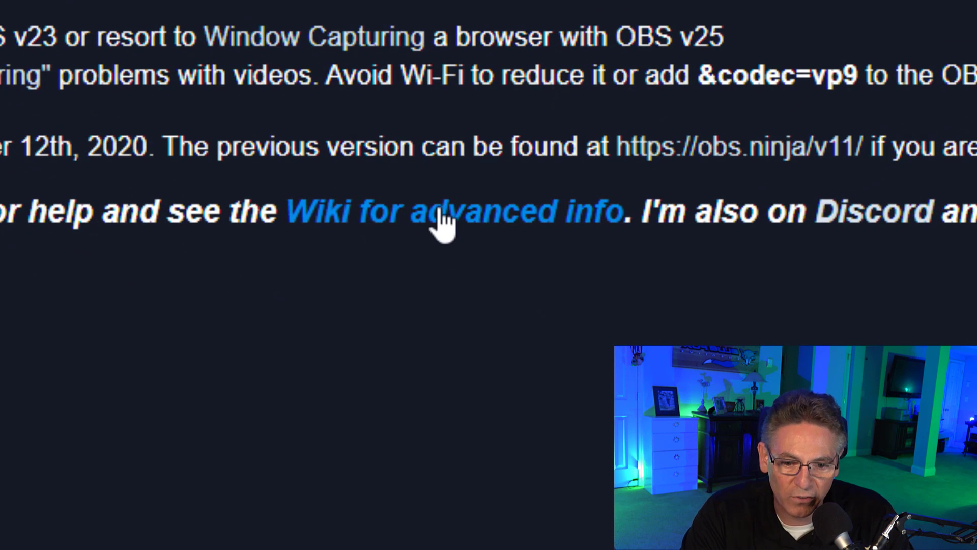
# - Browse the OBS.Ninja GitHub wiki Home page's FAQ, URL parameters and Guides and How-tos list
pyautogui.click(442, 212)
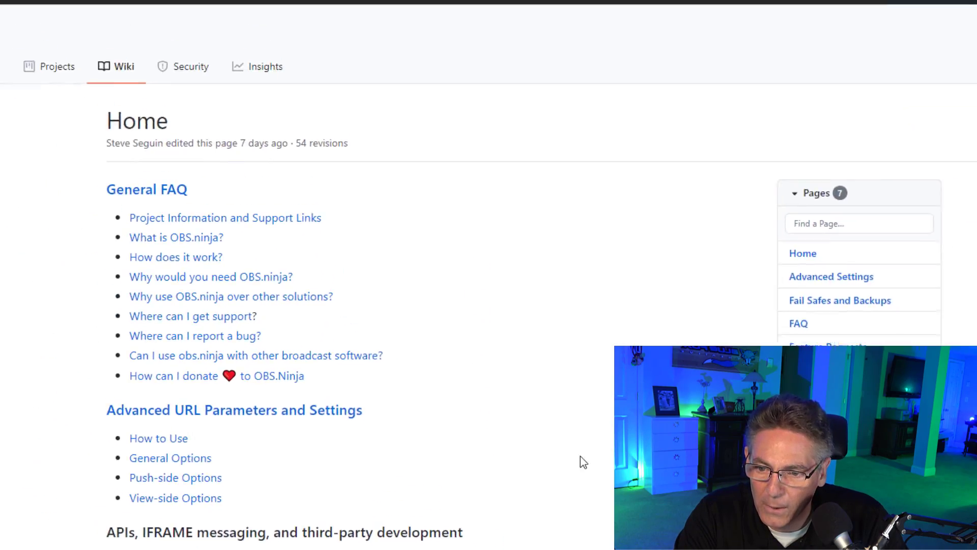
pyautogui.scroll(-3)
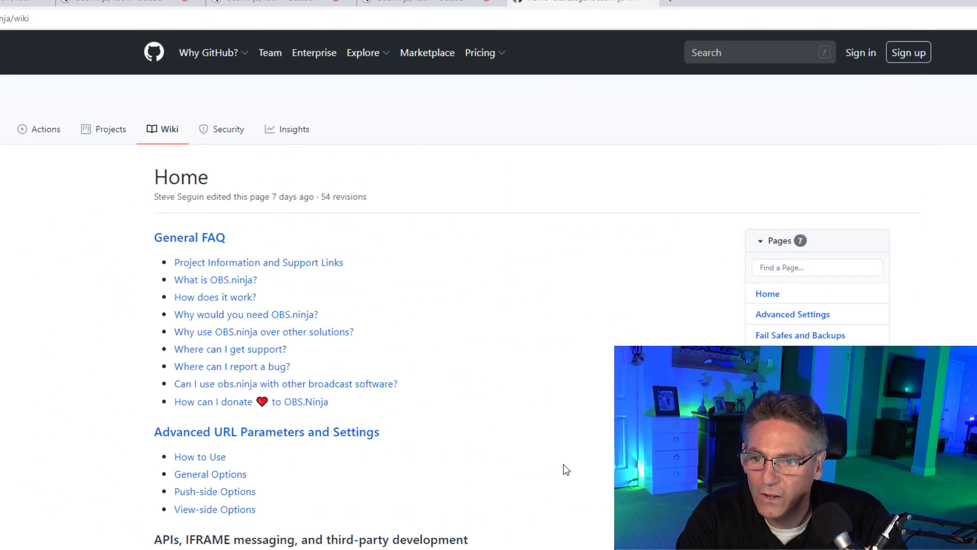
pyautogui.scroll(-3)
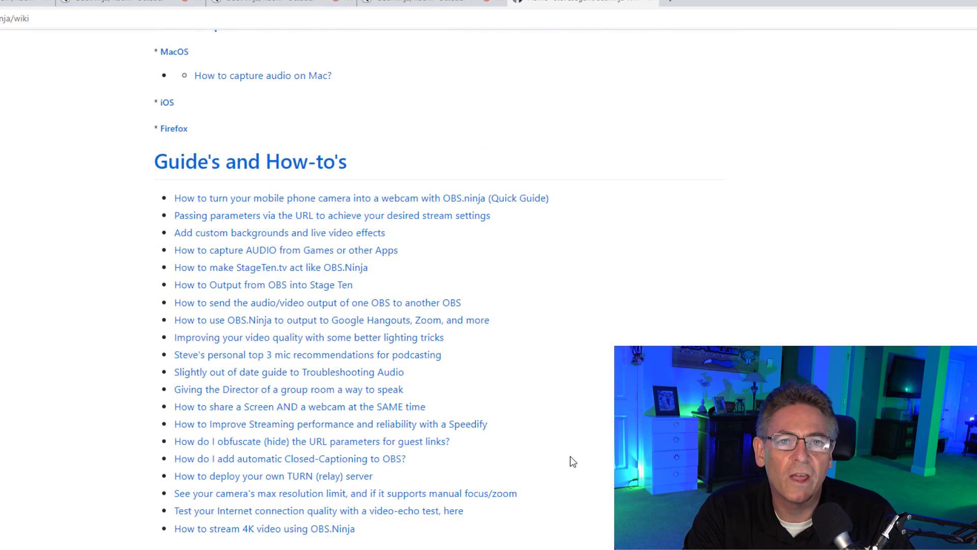
pyautogui.scroll(3)
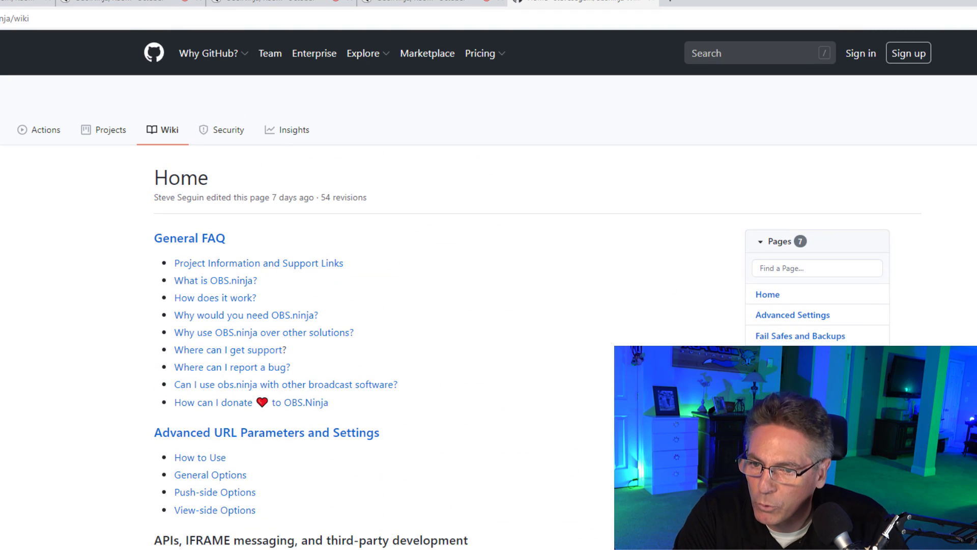
pyautogui.moveTo(524, 284)
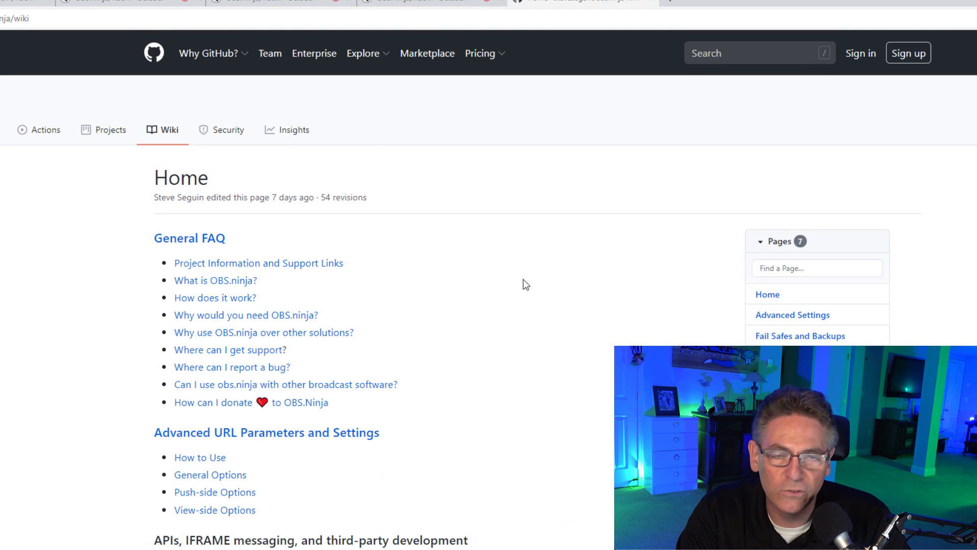
pyautogui.moveTo(521, 296)
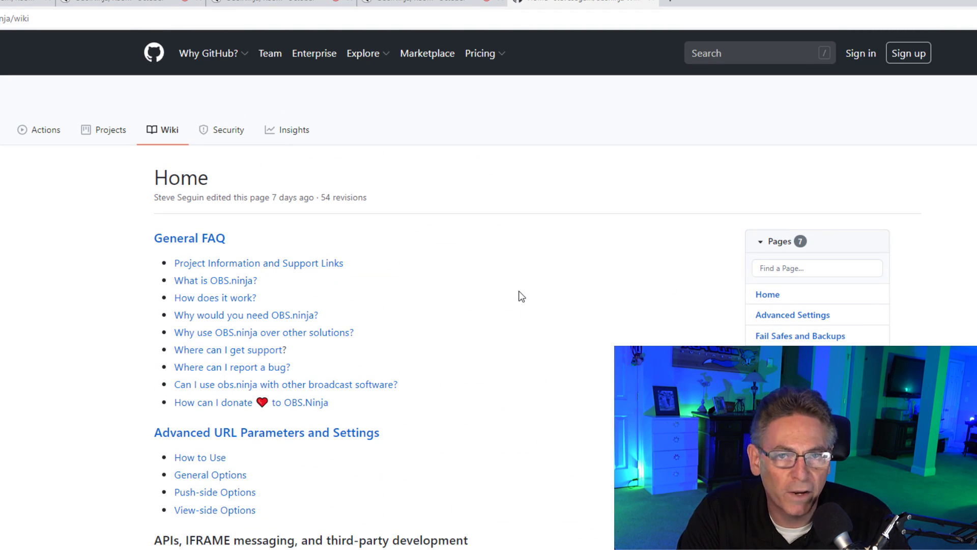
pyautogui.moveTo(480, 350)
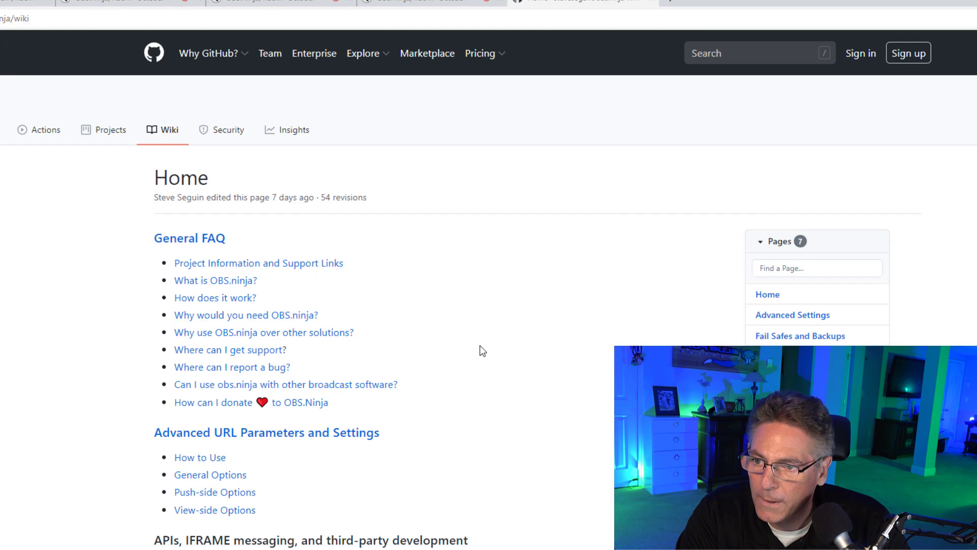
pyautogui.moveTo(445, 295)
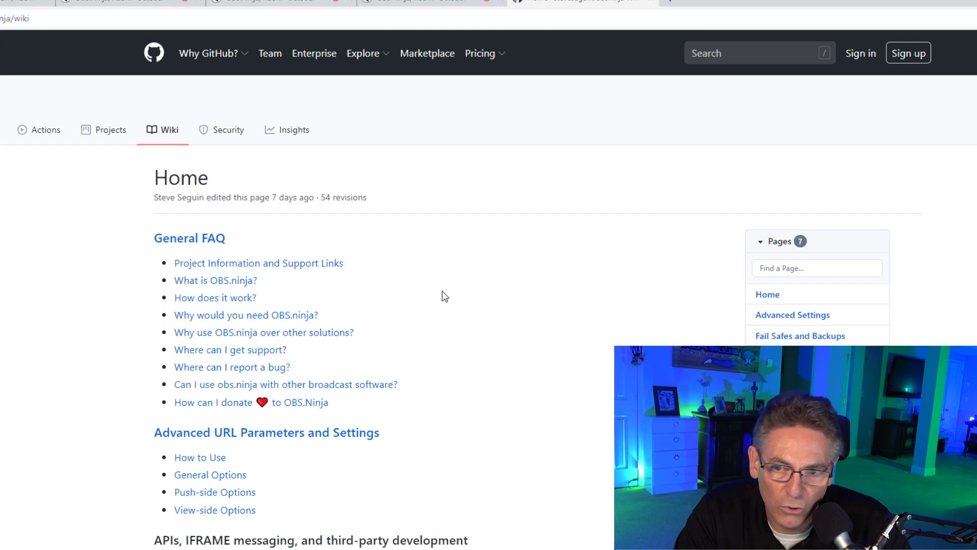
pyautogui.moveTo(430, 352)
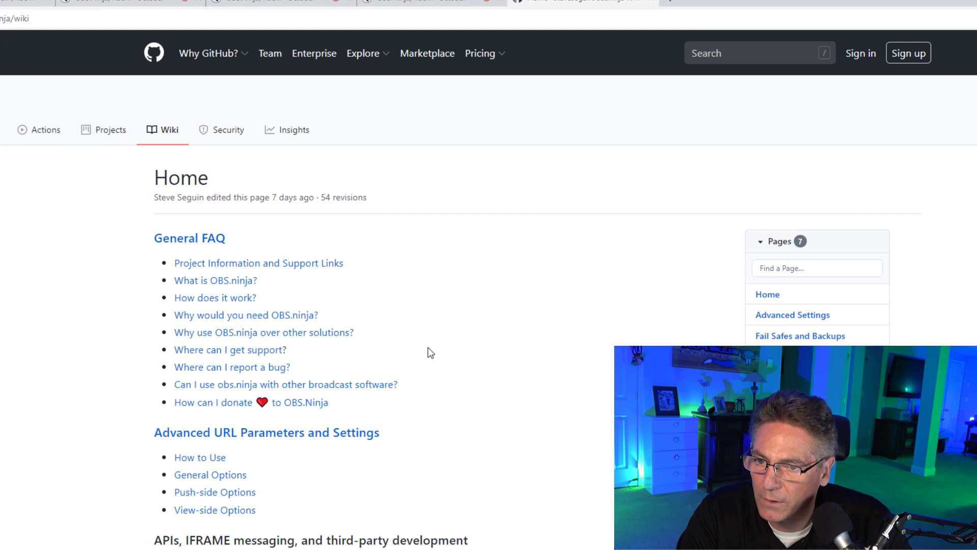
pyautogui.scroll(-3)
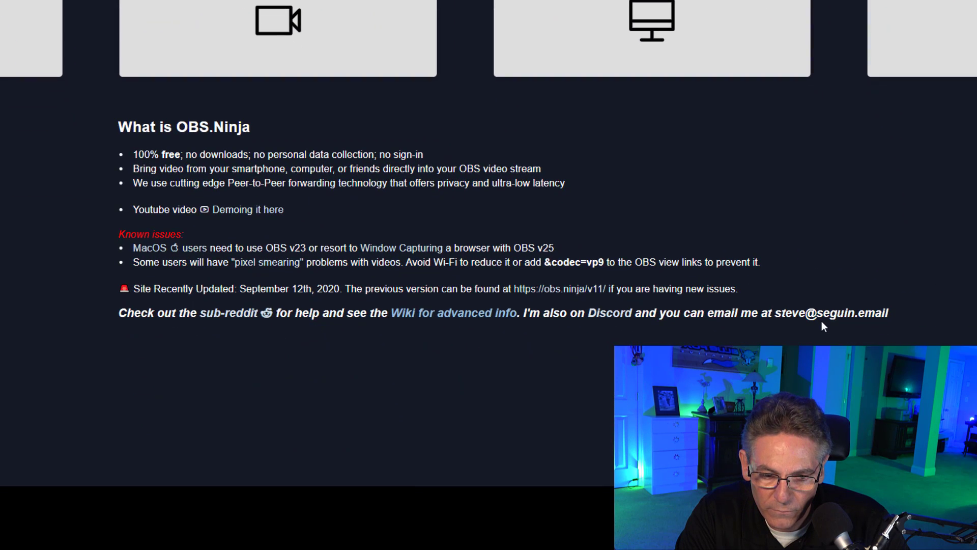
pyautogui.moveTo(227, 323)
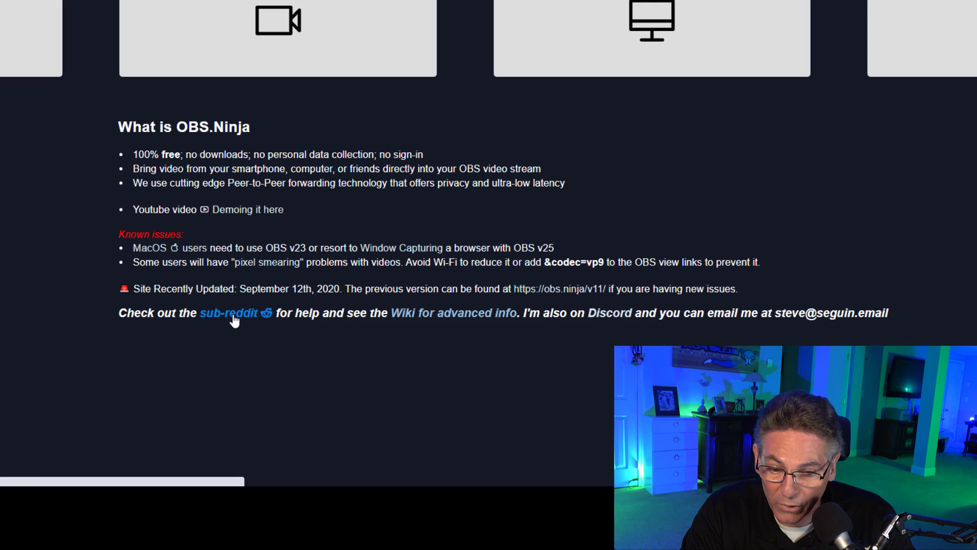
pyautogui.click(229, 312)
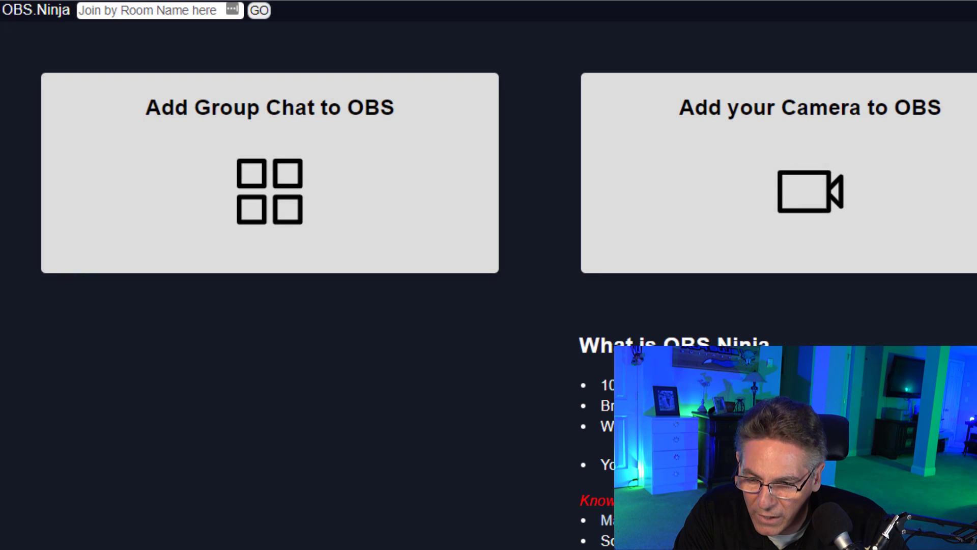
pyautogui.scroll(-3)
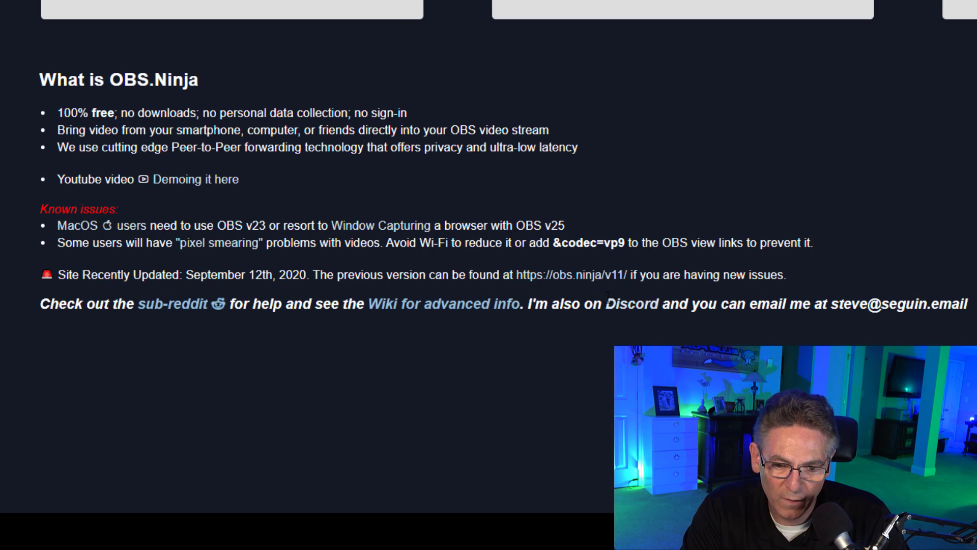
pyautogui.moveTo(632, 316)
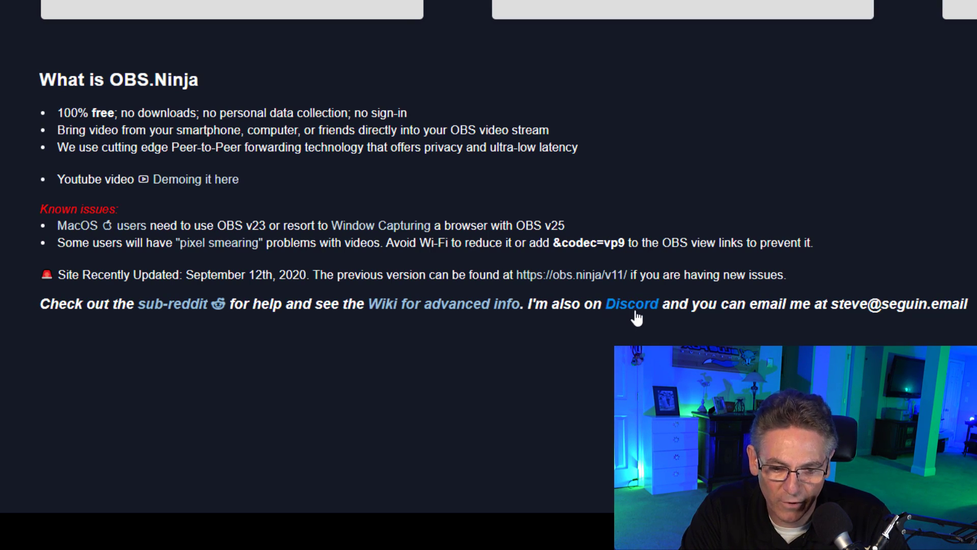